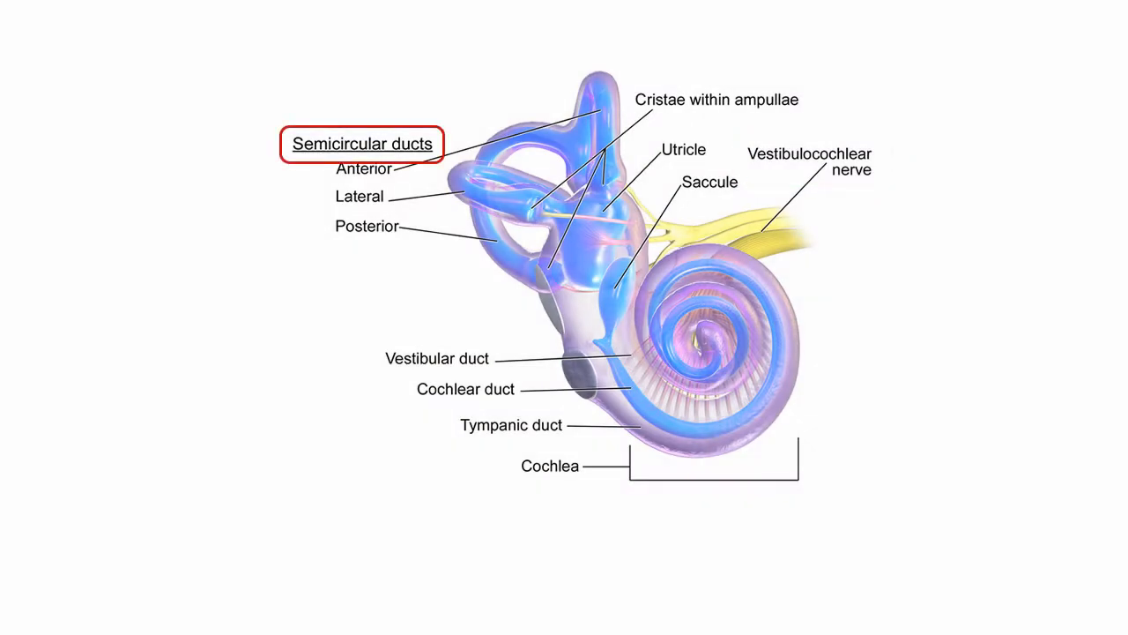
# Step: Advance the slideshow animation so a red box highlights the Cochlea label
pyautogui.click(550, 466)
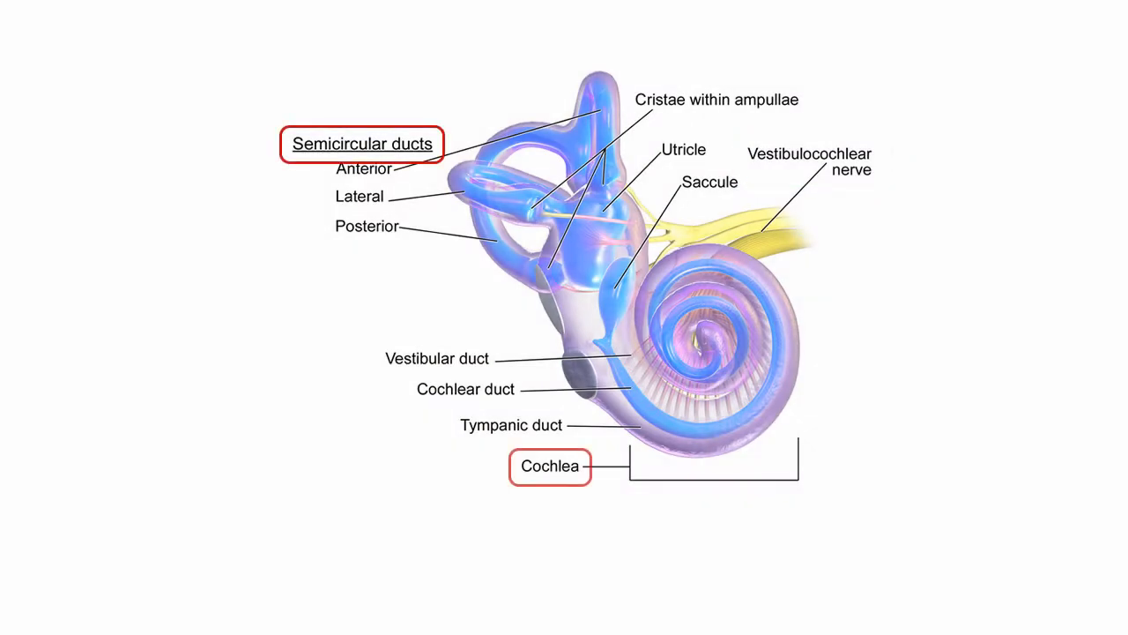